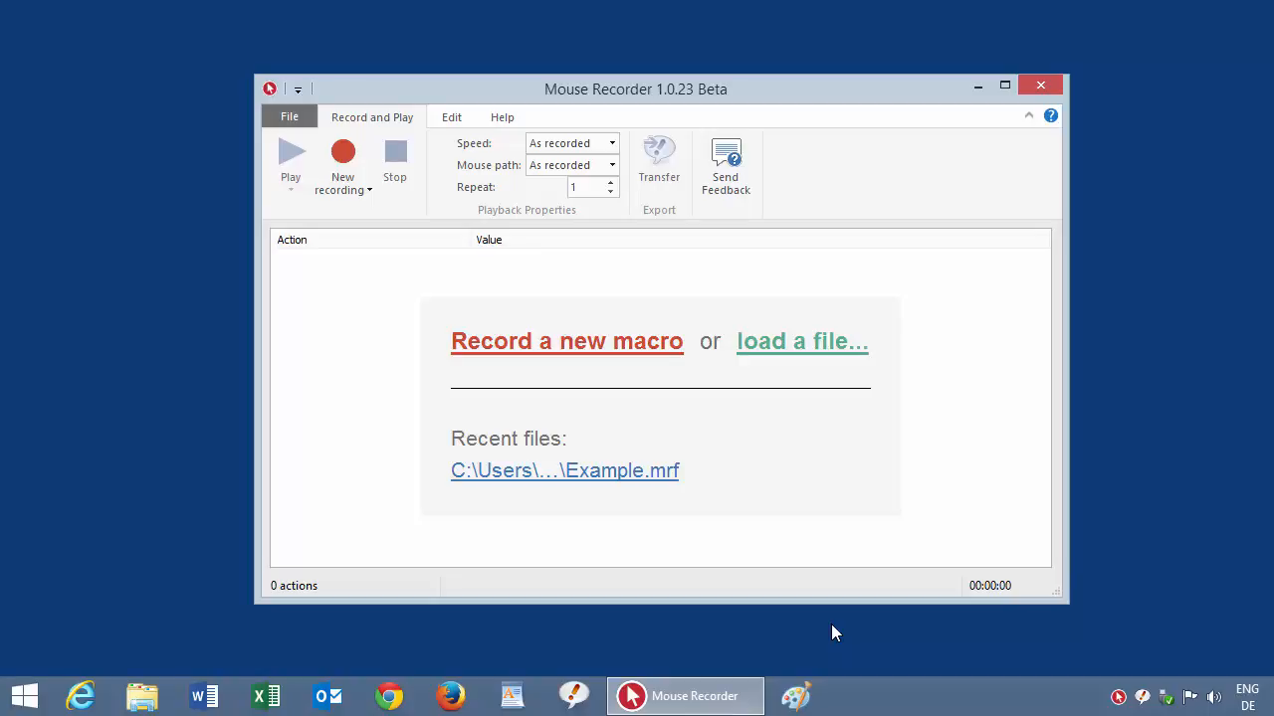
Step: Load the recent Example.mrf macro from the start page
{"action": "left_click", "coordinate": [565, 342]}
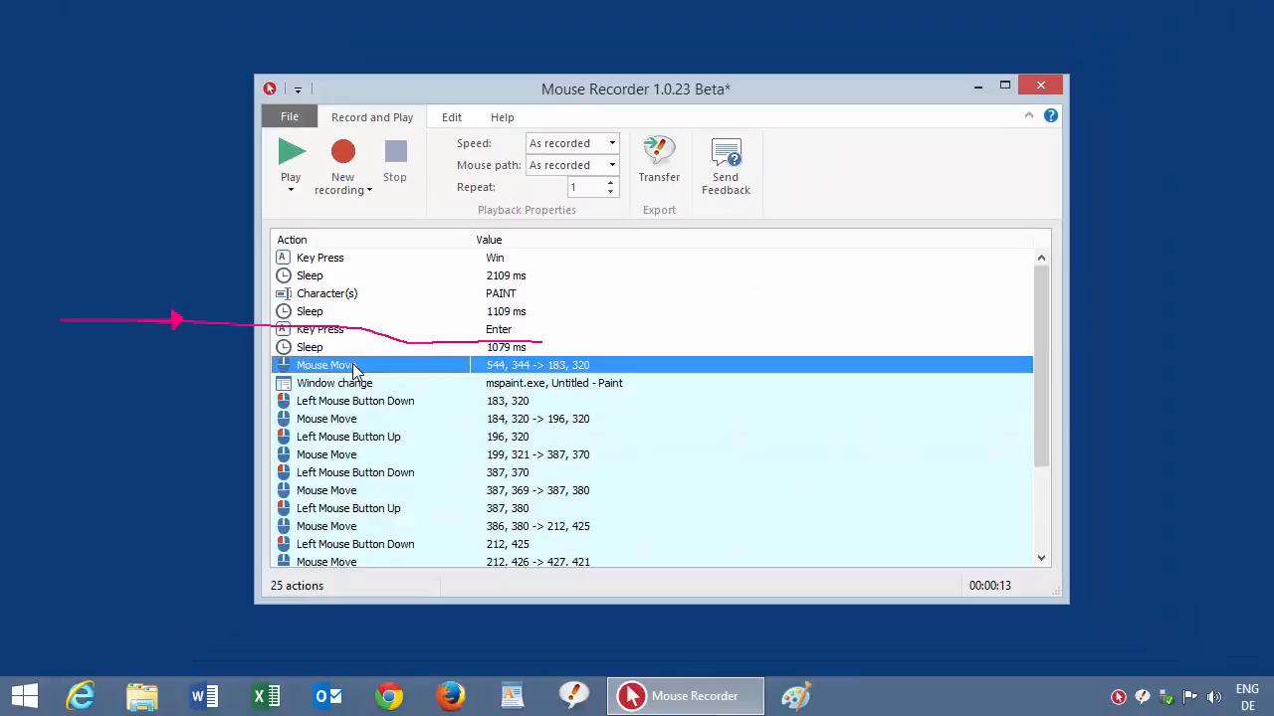
{"action": "left_click", "coordinate": [327, 454]}
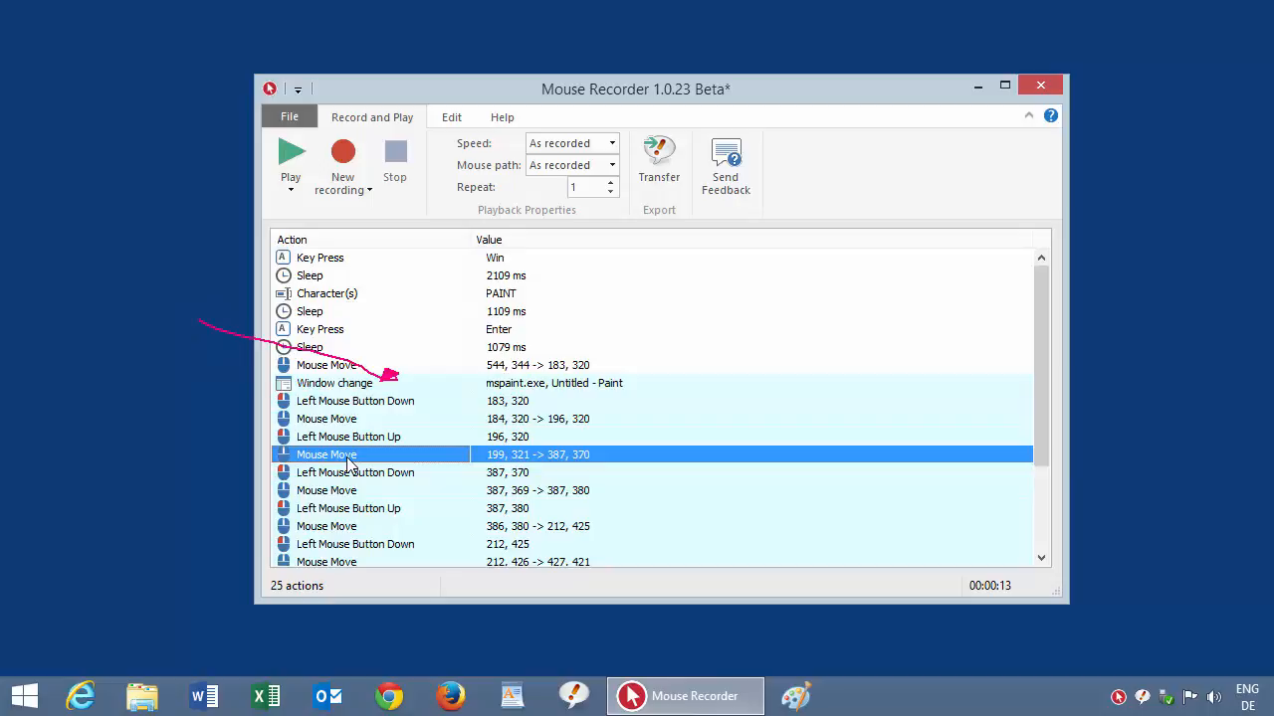
{"action": "left_click", "coordinate": [348, 510]}
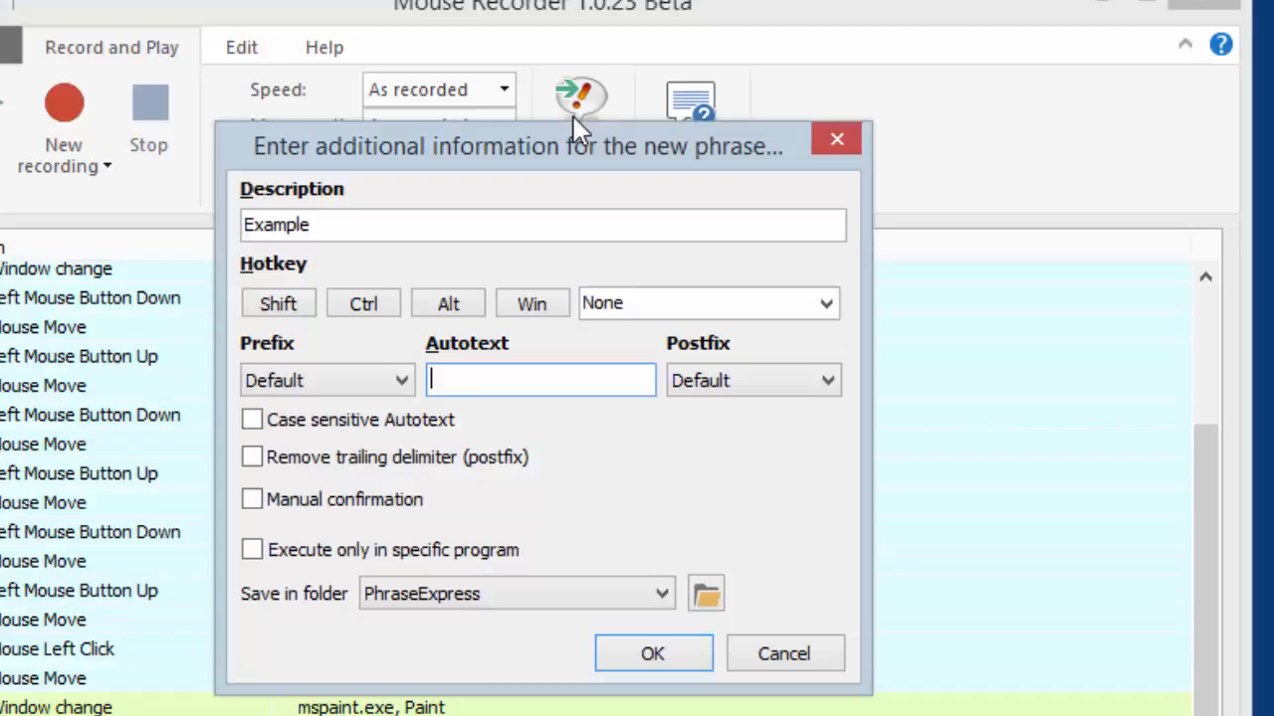
Step: Enter autotext x for the Example phrase and save it in PhraseExpress
{"action": "type", "text": "x"}
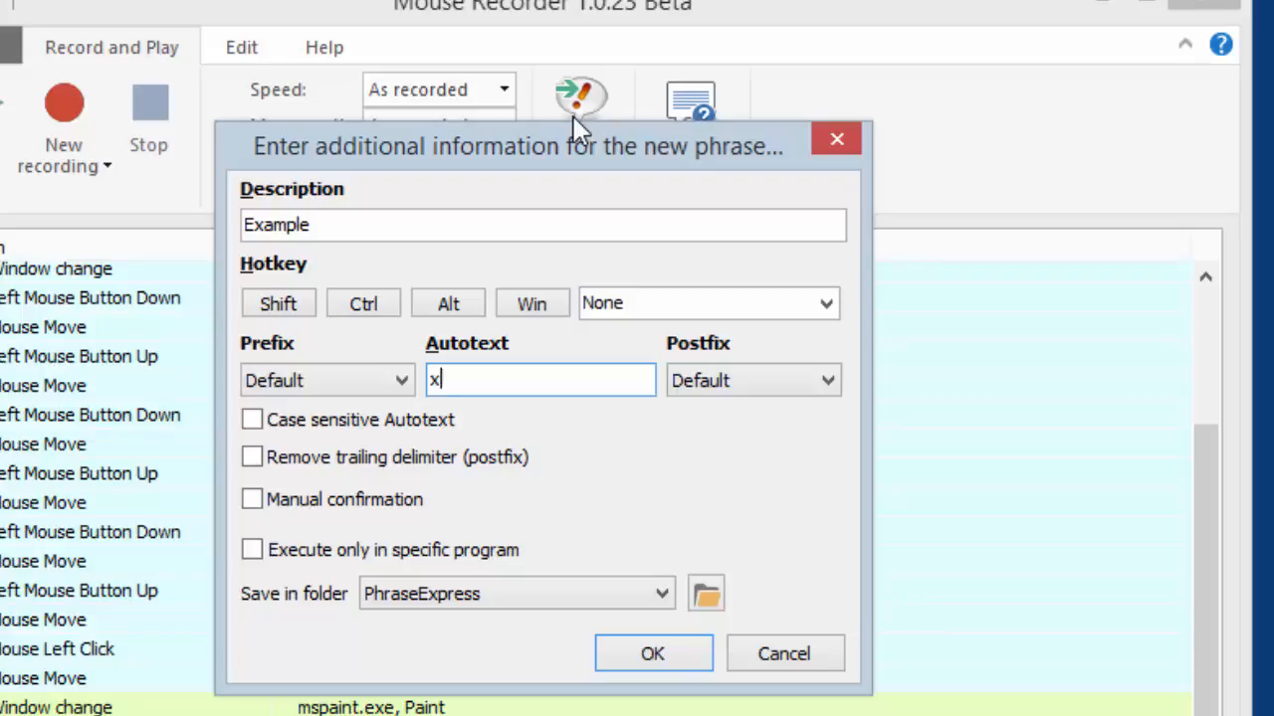
{"action": "left_click", "coordinate": [652, 653]}
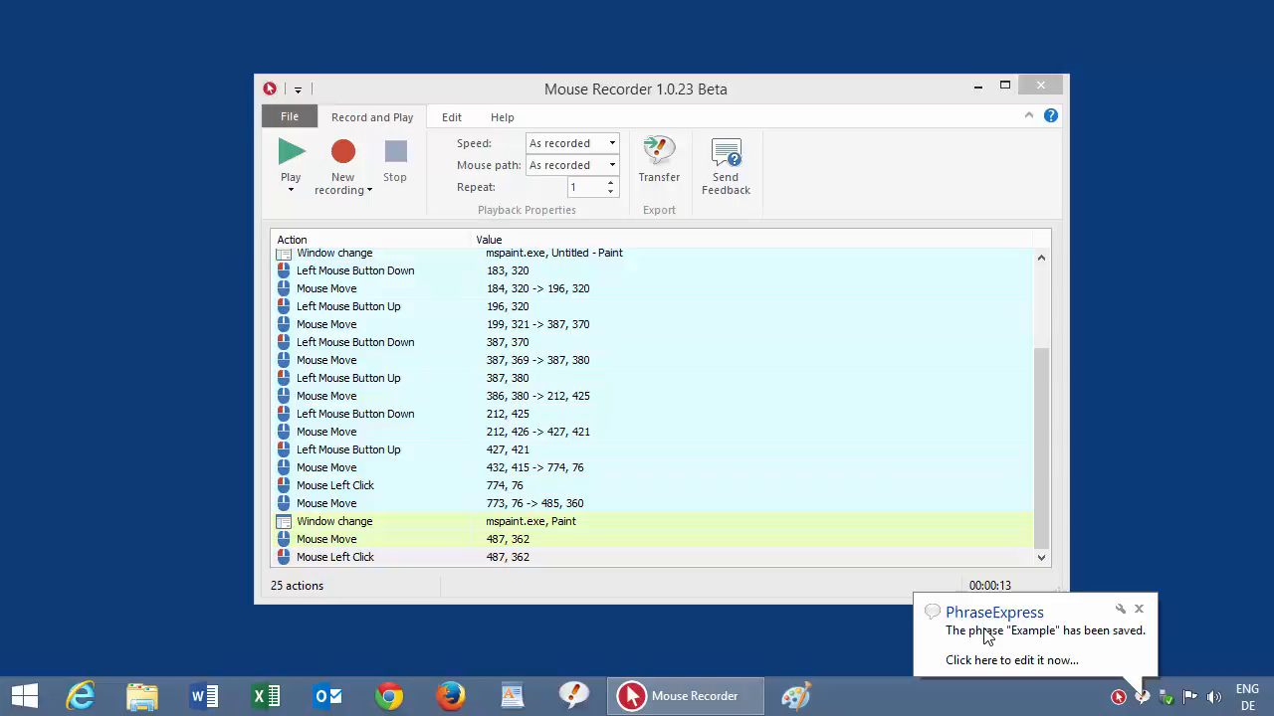
{"action": "left_click", "coordinate": [1011, 661]}
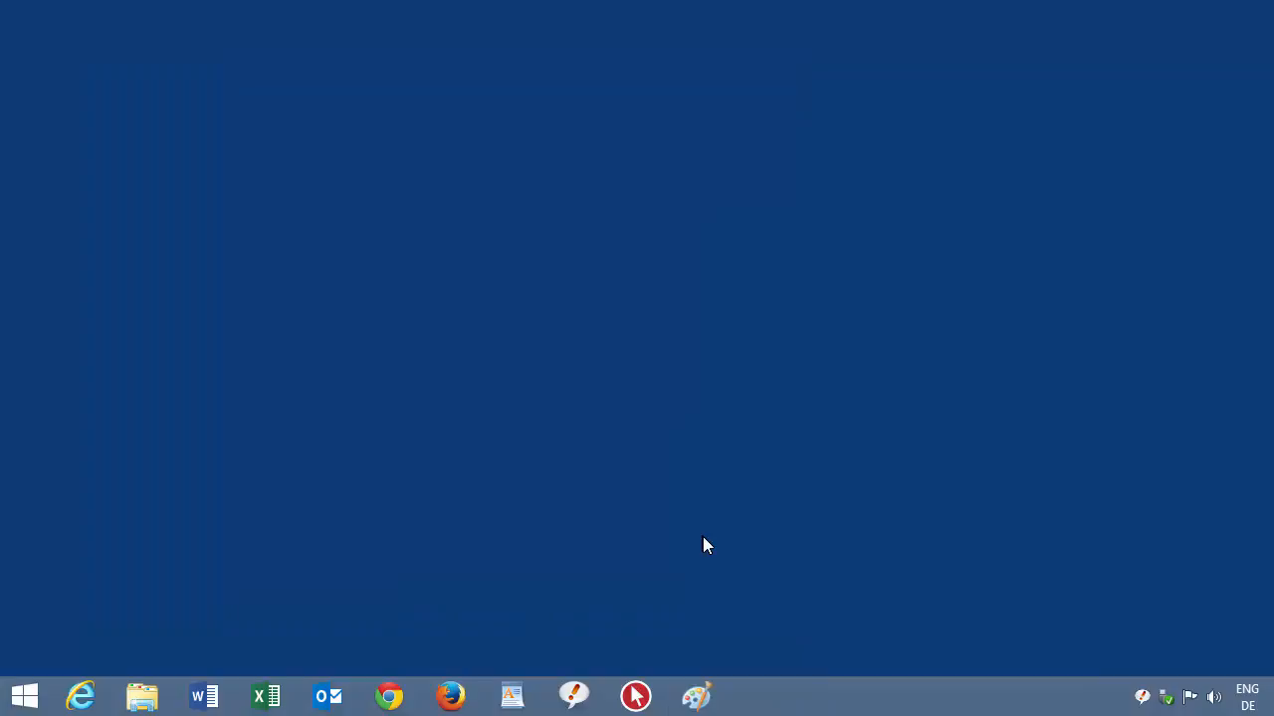
{"action": "mouse_move", "coordinate": [713, 659]}
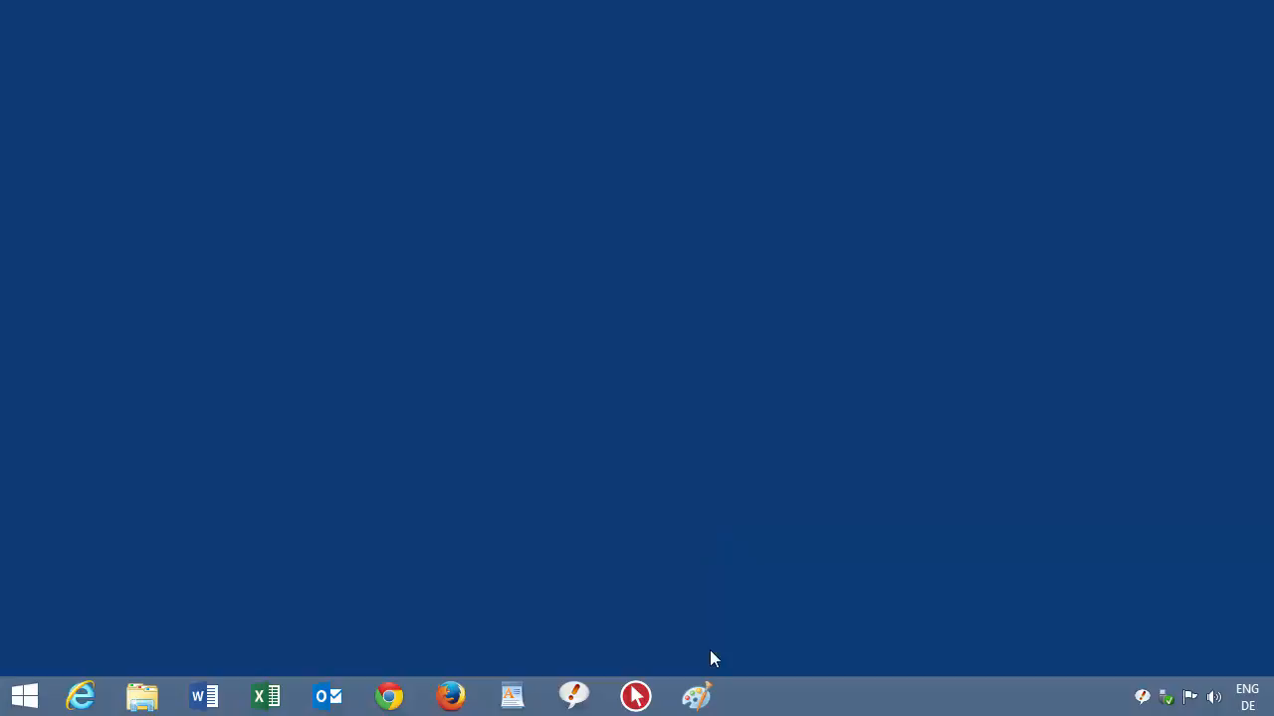
Step: Play the macro via autotext x, let Paint draw, then begin closing Paint
{"action": "left_click", "coordinate": [697, 696]}
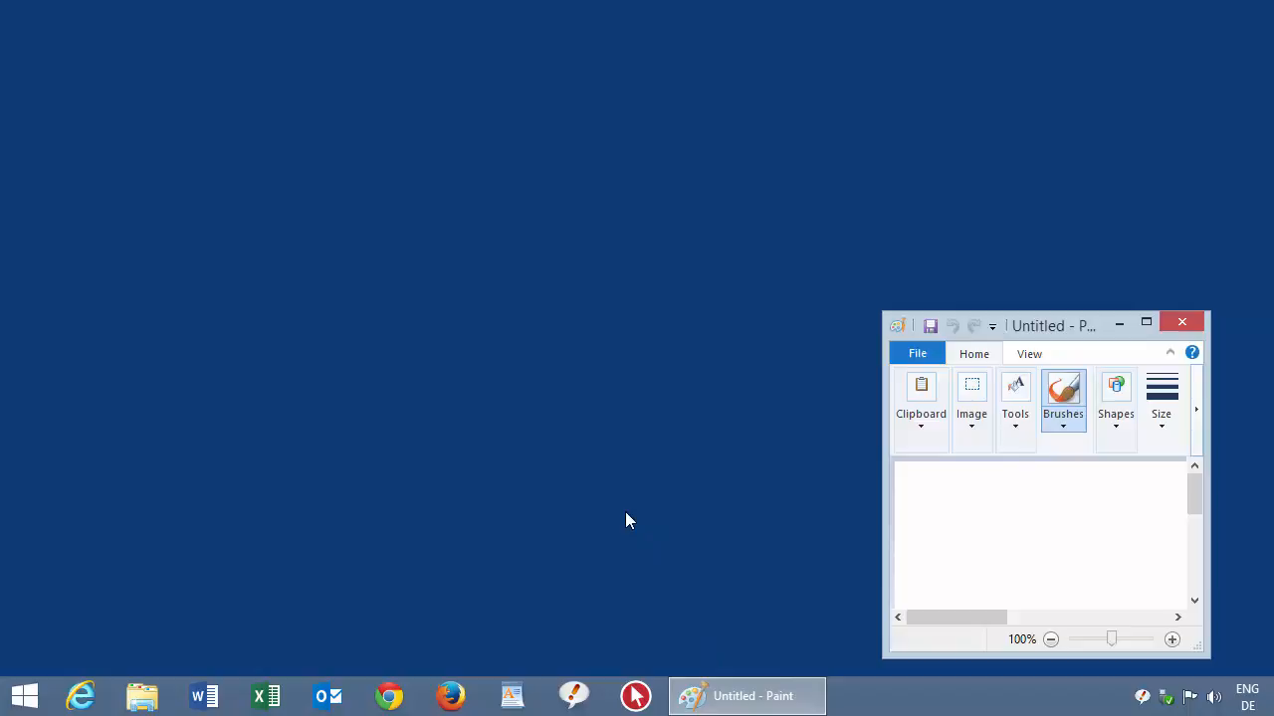
{"action": "left_click", "coordinate": [1183, 322]}
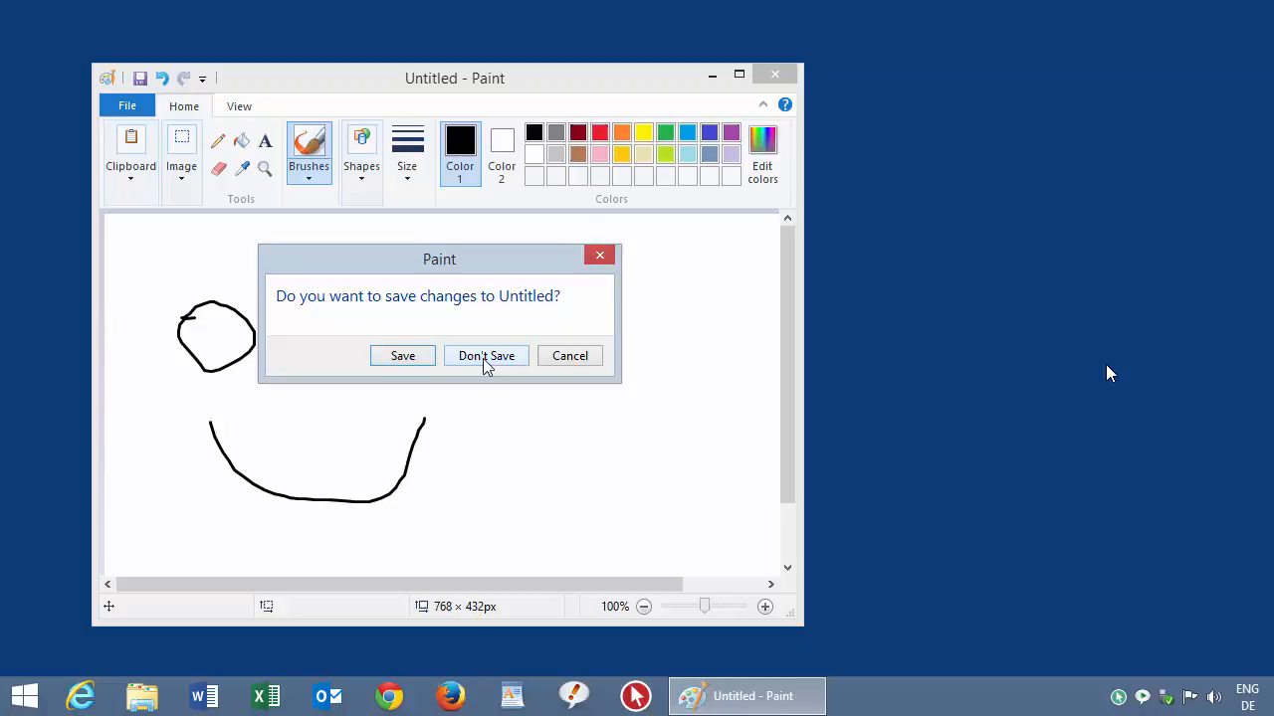
Step: Discard the Paint drawing and add a Win key press as the new macro's first action
{"action": "left_click", "coordinate": [485, 354]}
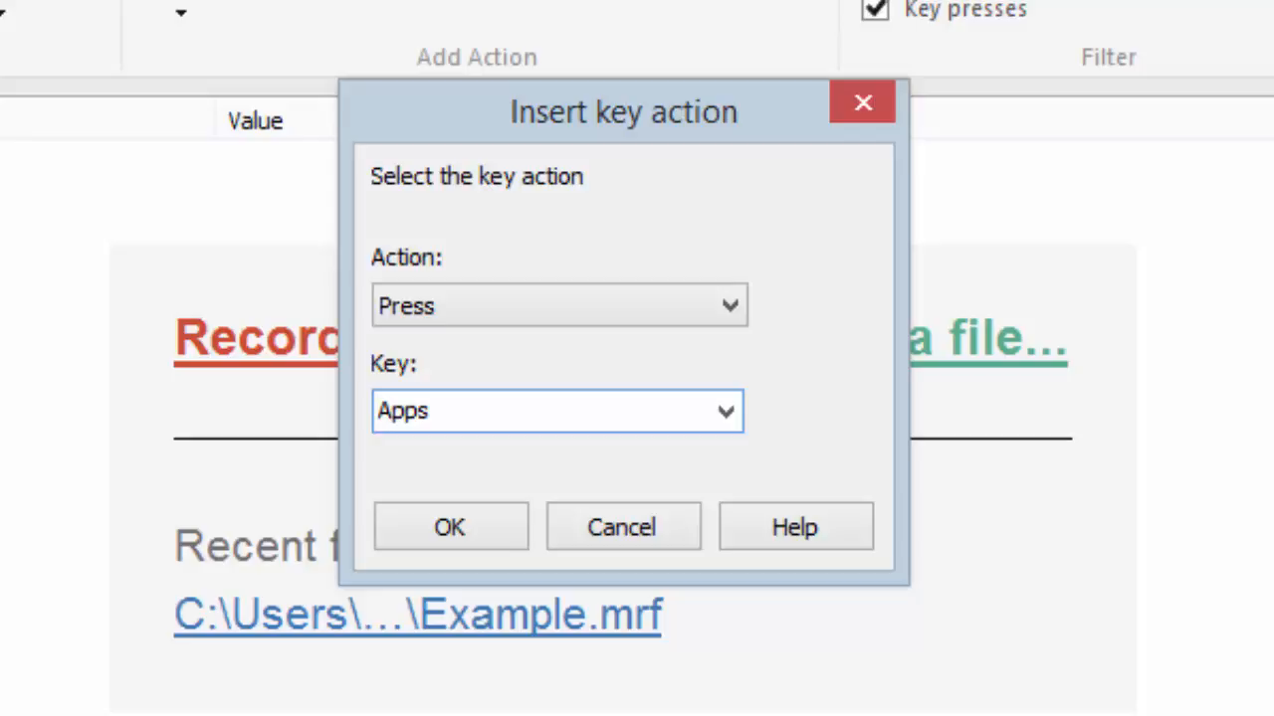
{"action": "left_click", "coordinate": [724, 410]}
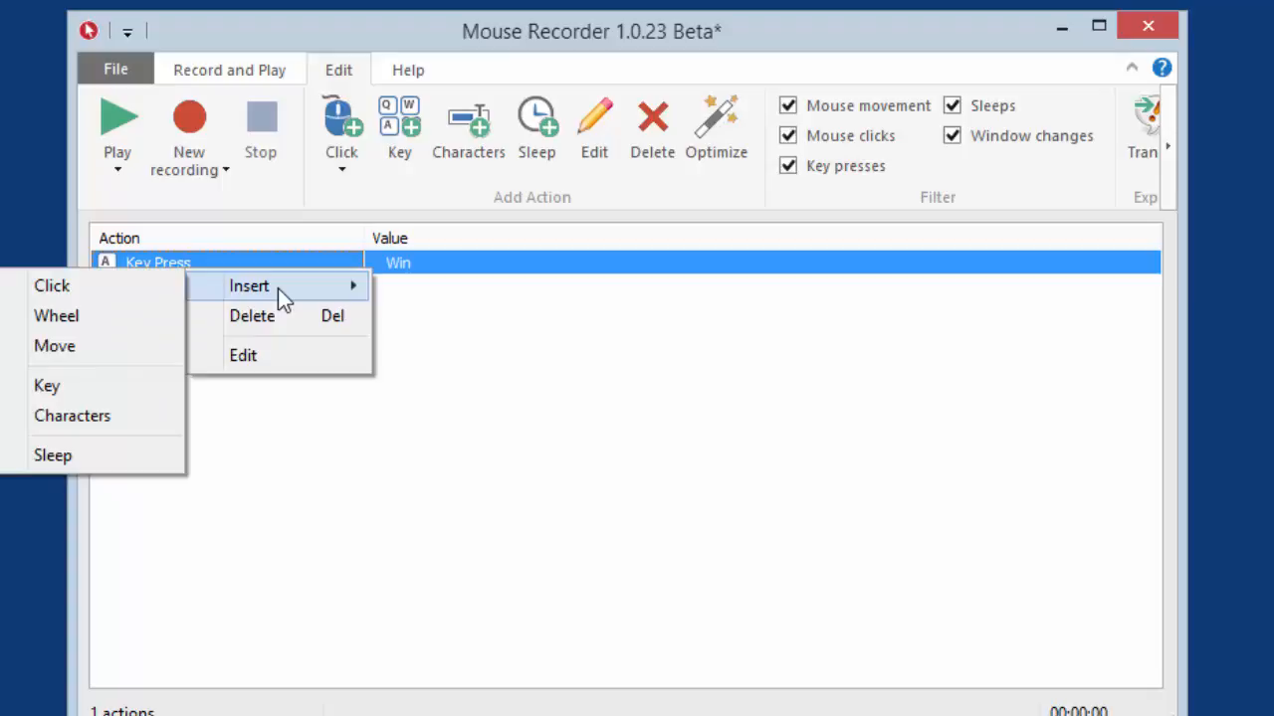
Step: Add 200 ms and 100 ms sleeps after the Win press and optimize them into one 300 ms sleep
{"action": "left_click", "coordinate": [51, 454]}
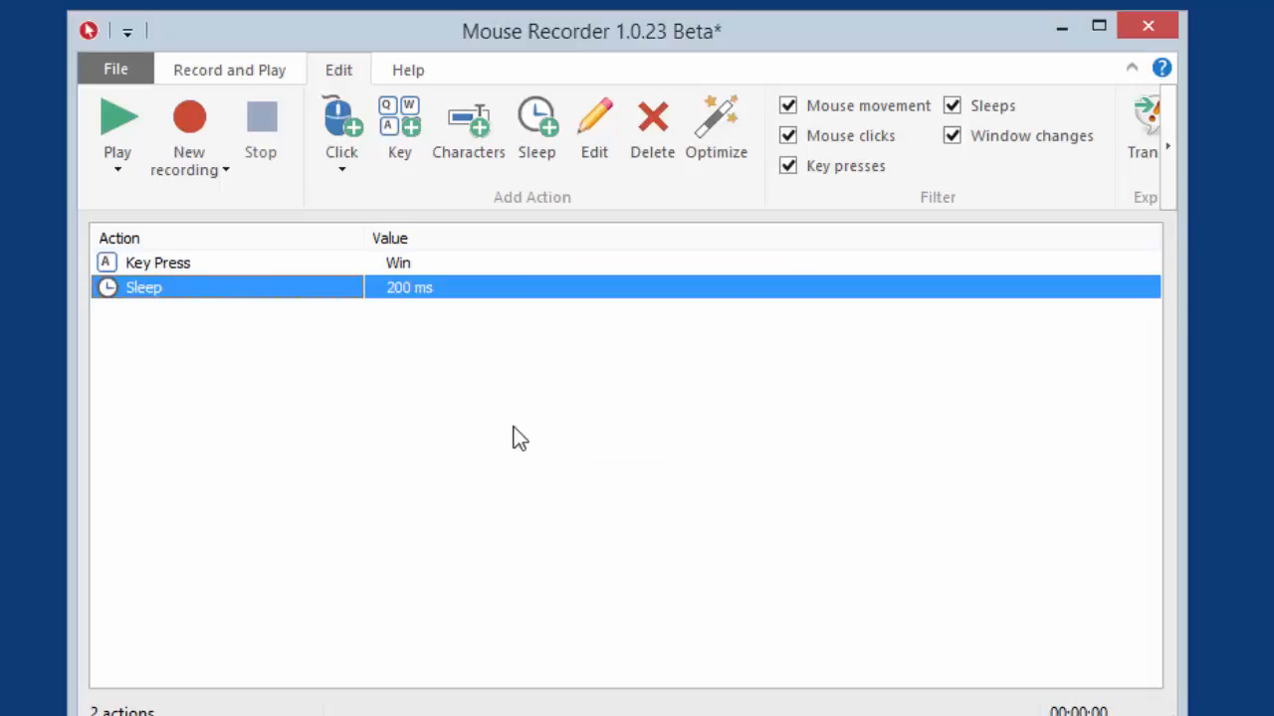
{"action": "left_click", "coordinate": [537, 124]}
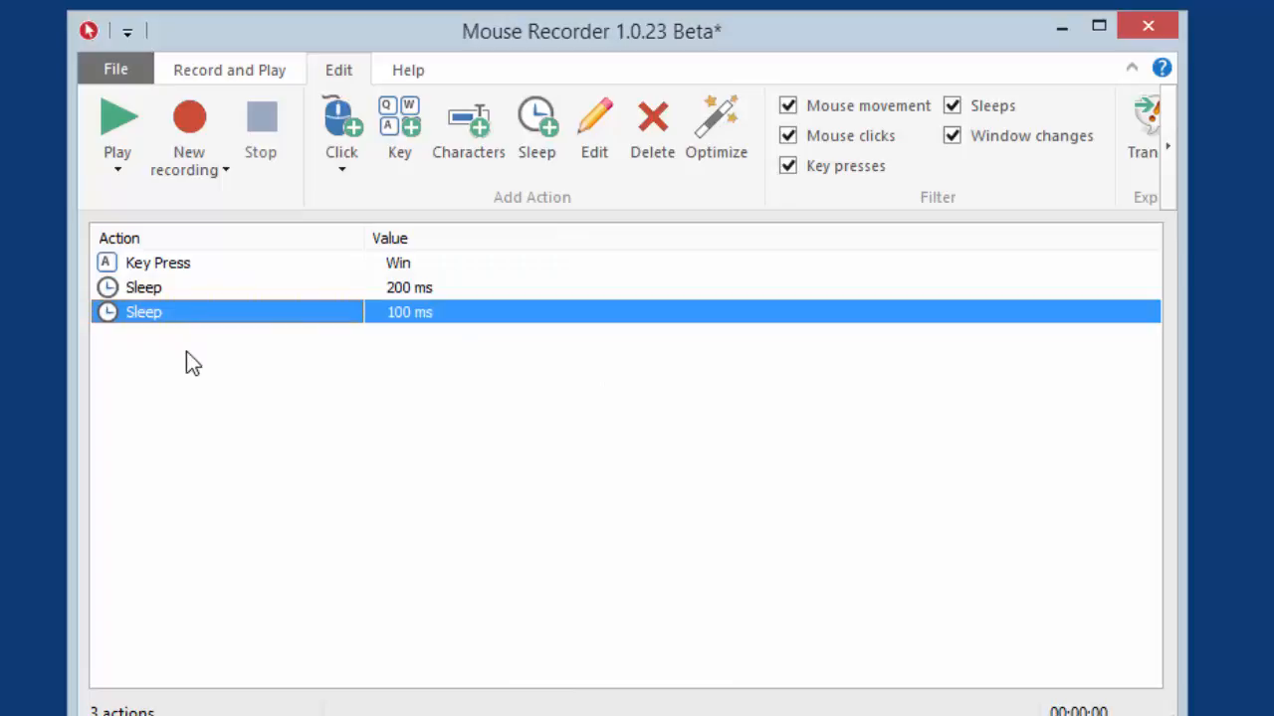
{"action": "mouse_move", "coordinate": [717, 129]}
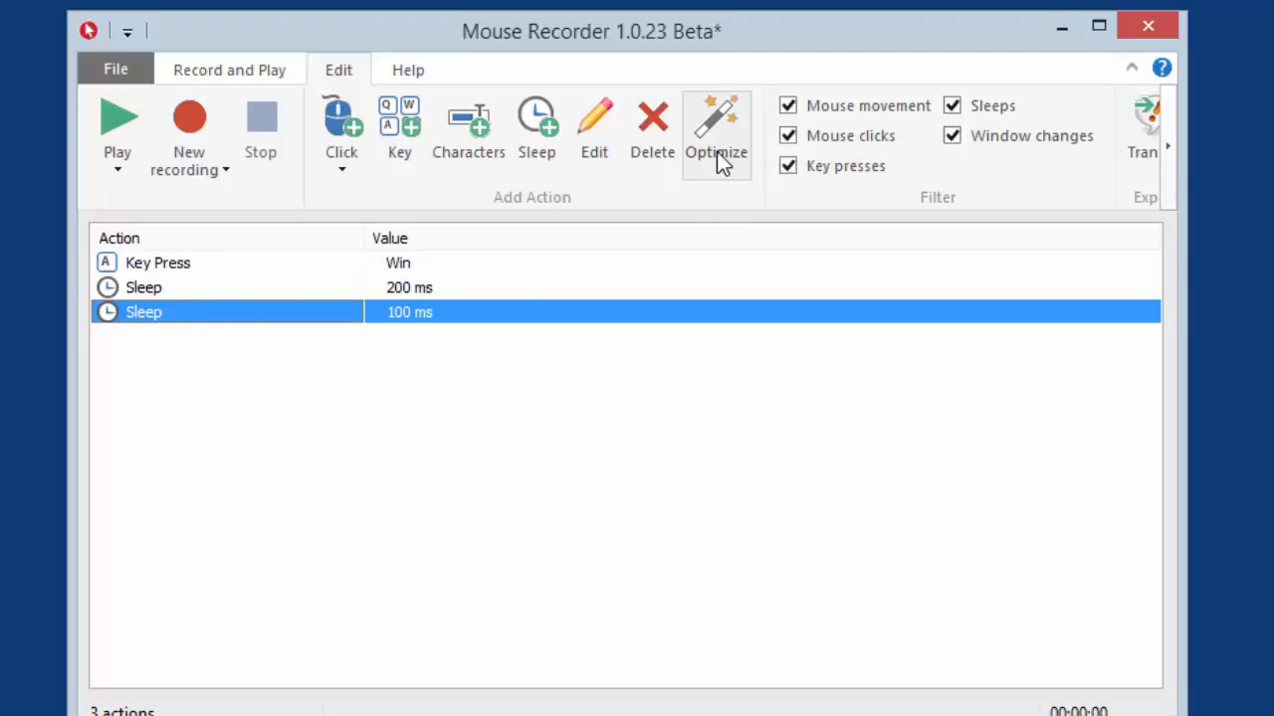
{"action": "left_click", "coordinate": [716, 129]}
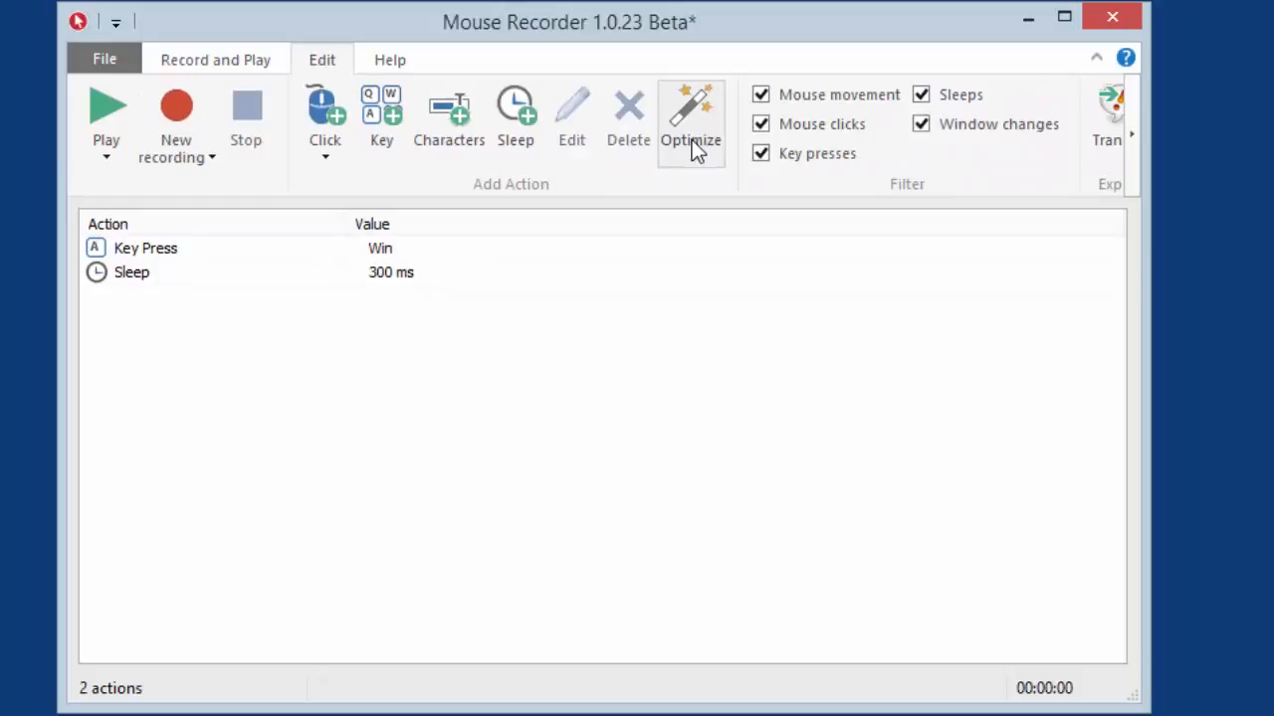
Step: Add the characters 'paint', a 300 ms sleep and an Enter key press, then play the macro
{"action": "left_click", "coordinate": [448, 119]}
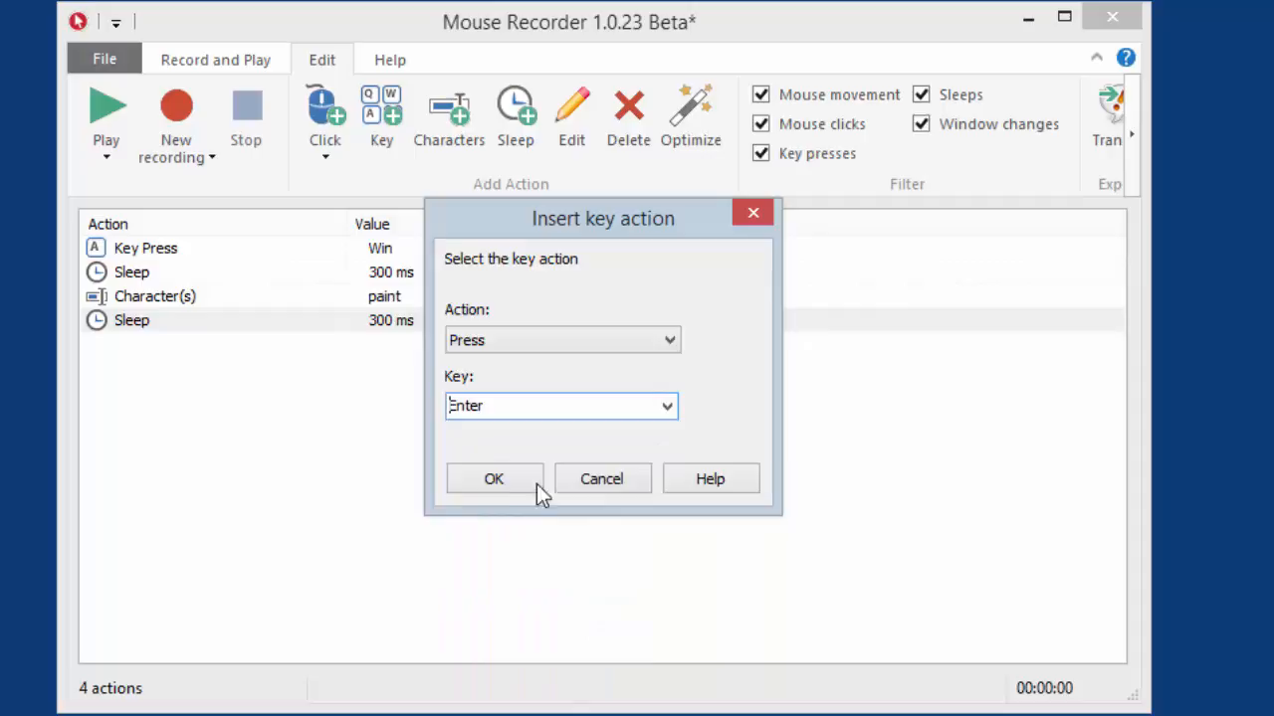
{"action": "left_click", "coordinate": [561, 340]}
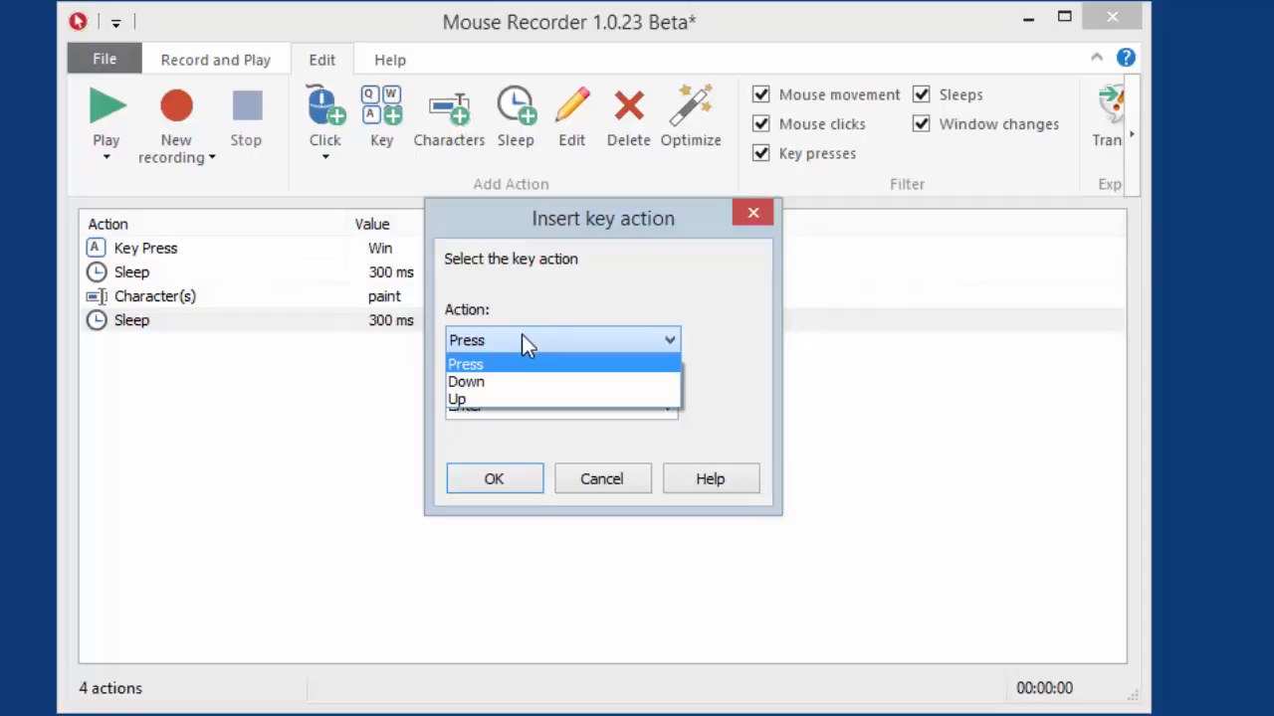
{"action": "mouse_move", "coordinate": [527, 382]}
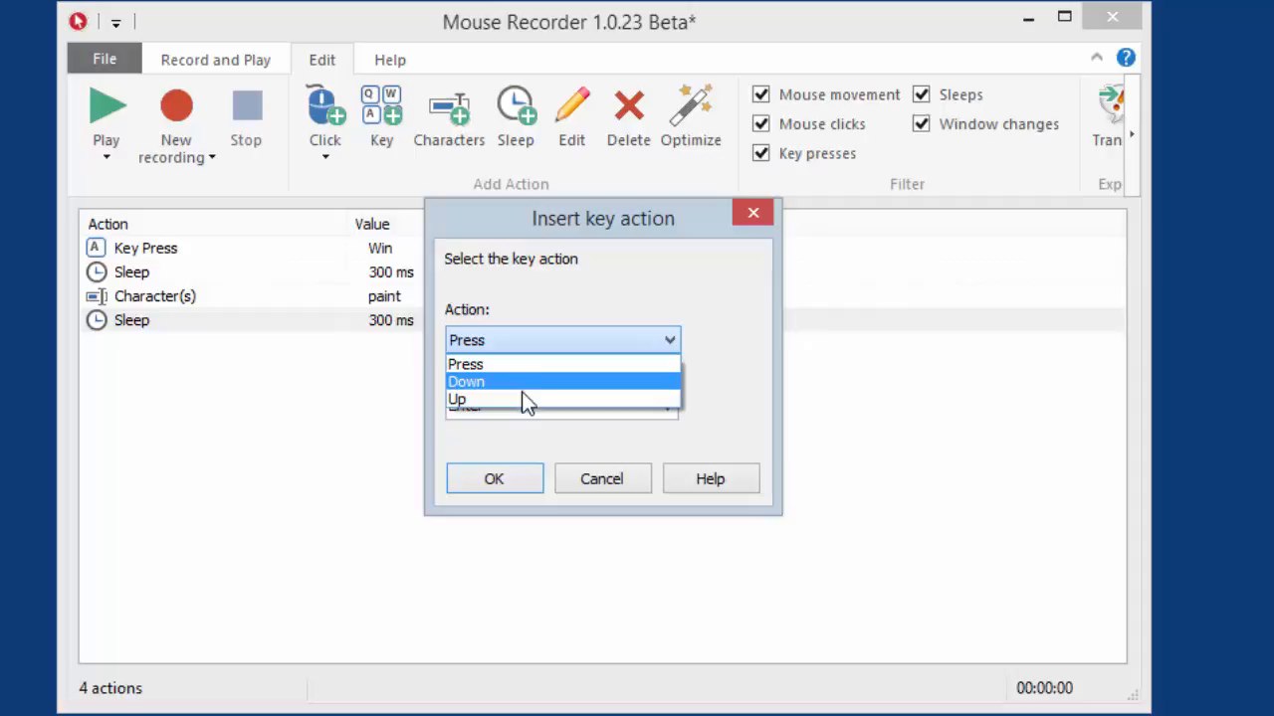
{"action": "left_click", "coordinate": [493, 478]}
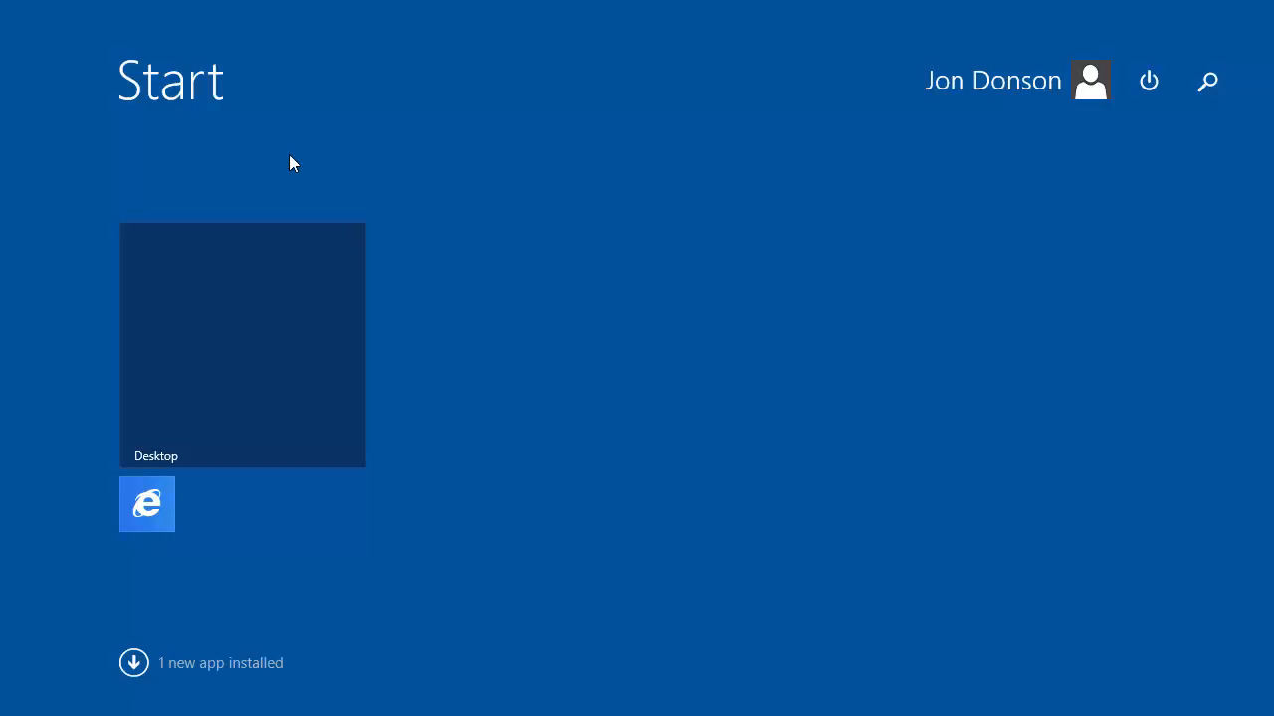
Step: Leave the Start screen and close the stray WordPad window from the test run
{"action": "left_click", "coordinate": [685, 697]}
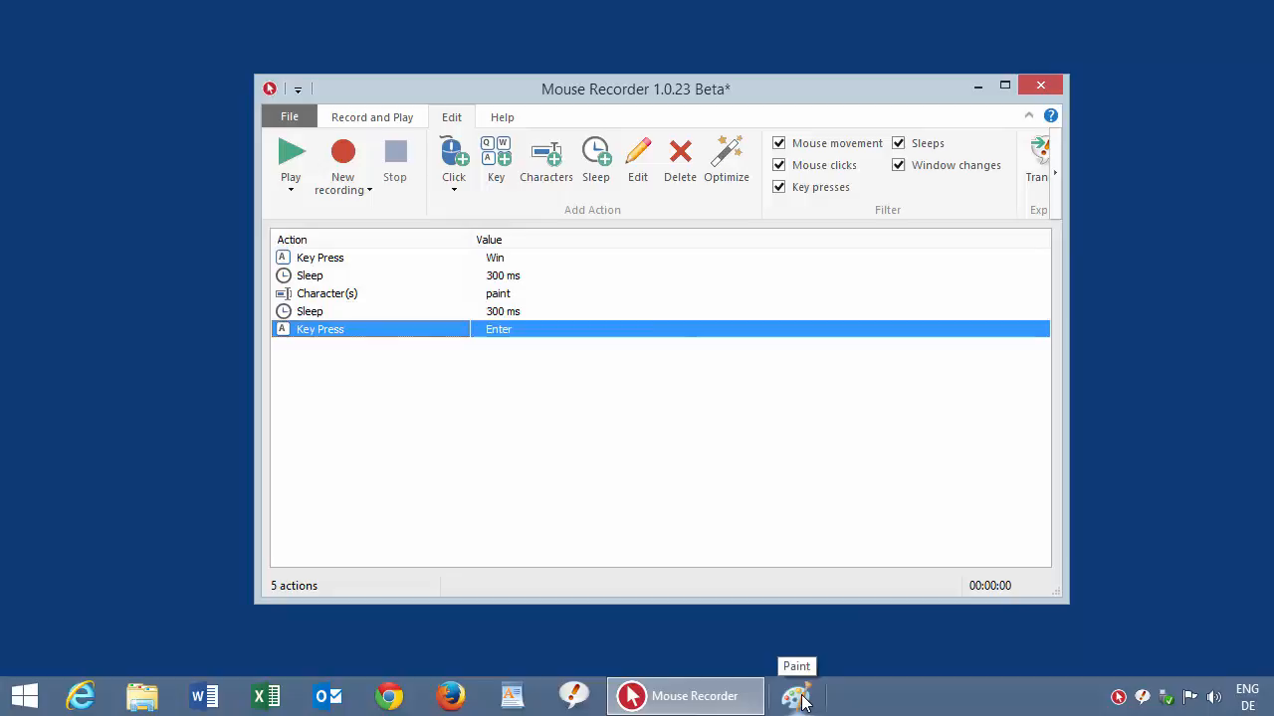
{"action": "left_click", "coordinate": [796, 696]}
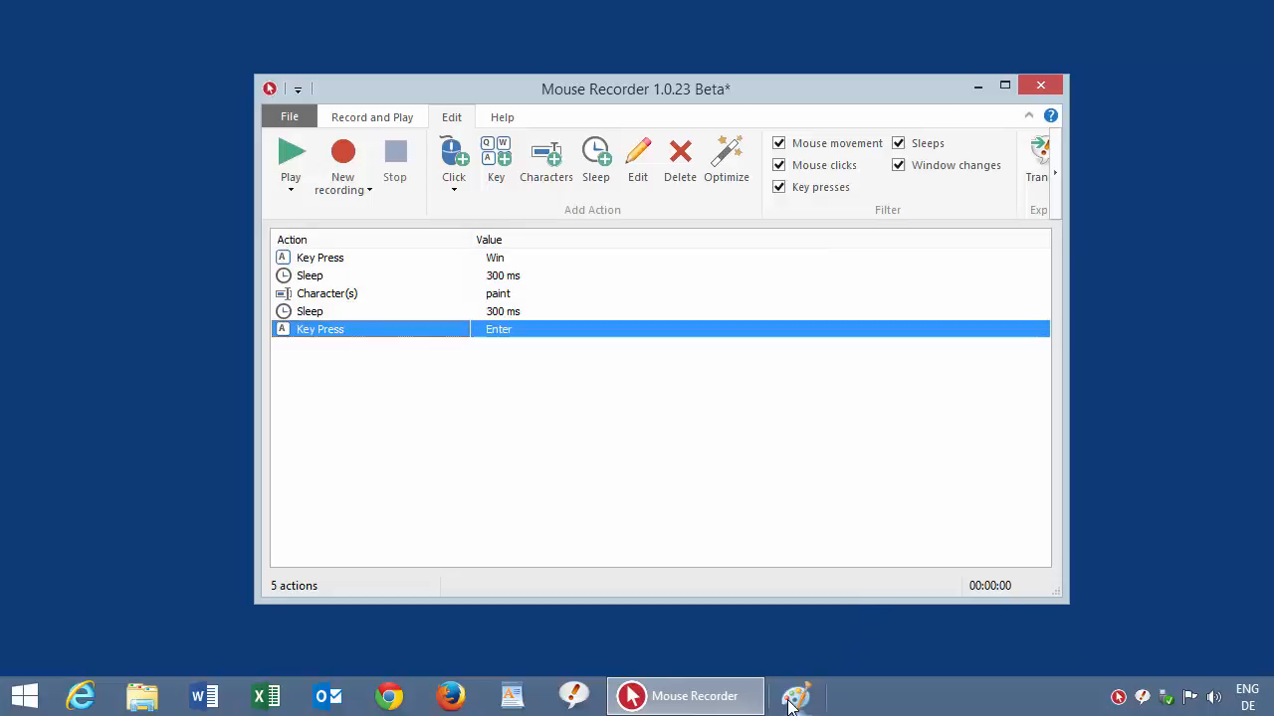
{"action": "left_click", "coordinate": [796, 696]}
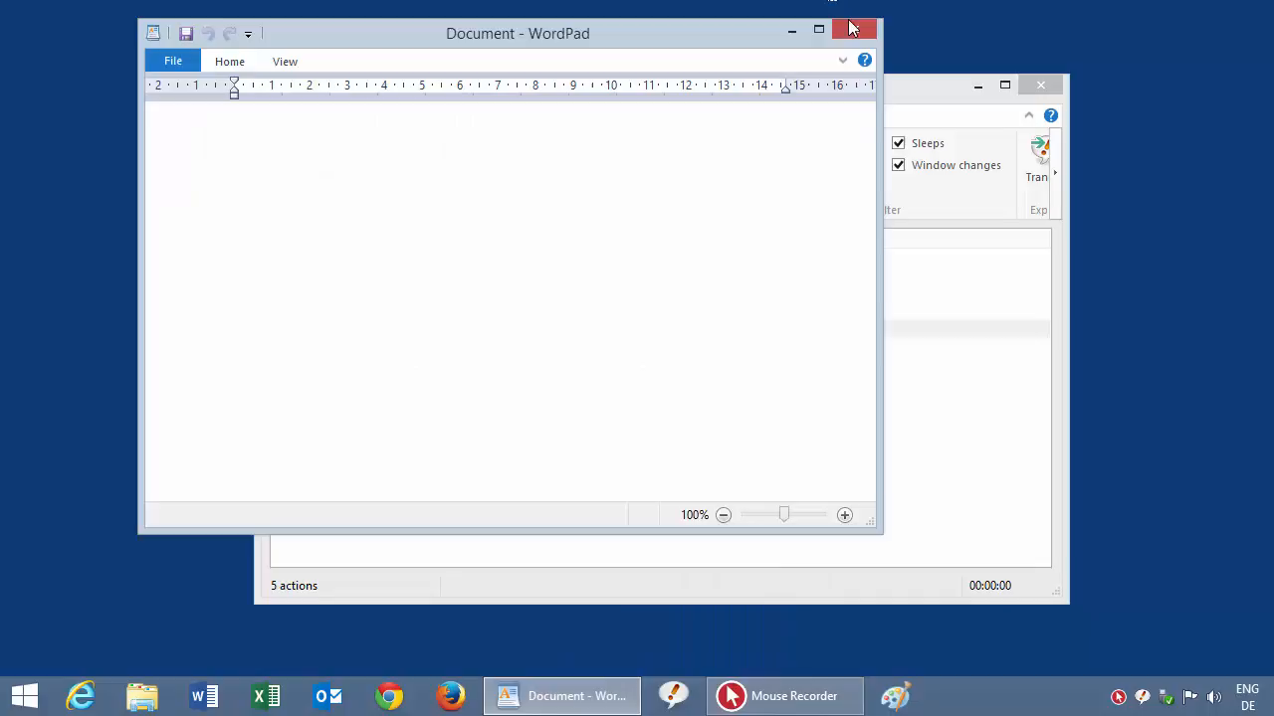
{"action": "left_click", "coordinate": [852, 30]}
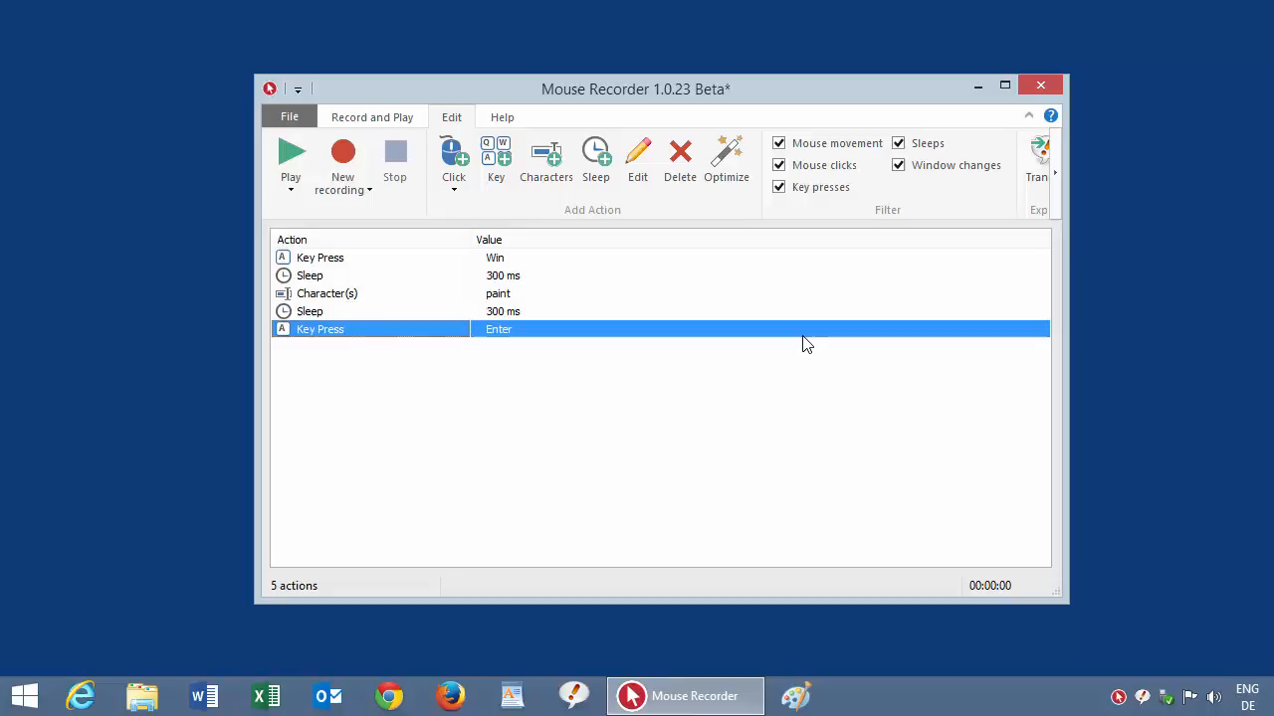
Step: Select the Enter press row and start inserting a left mouse click action after it
{"action": "left_click", "coordinate": [454, 189]}
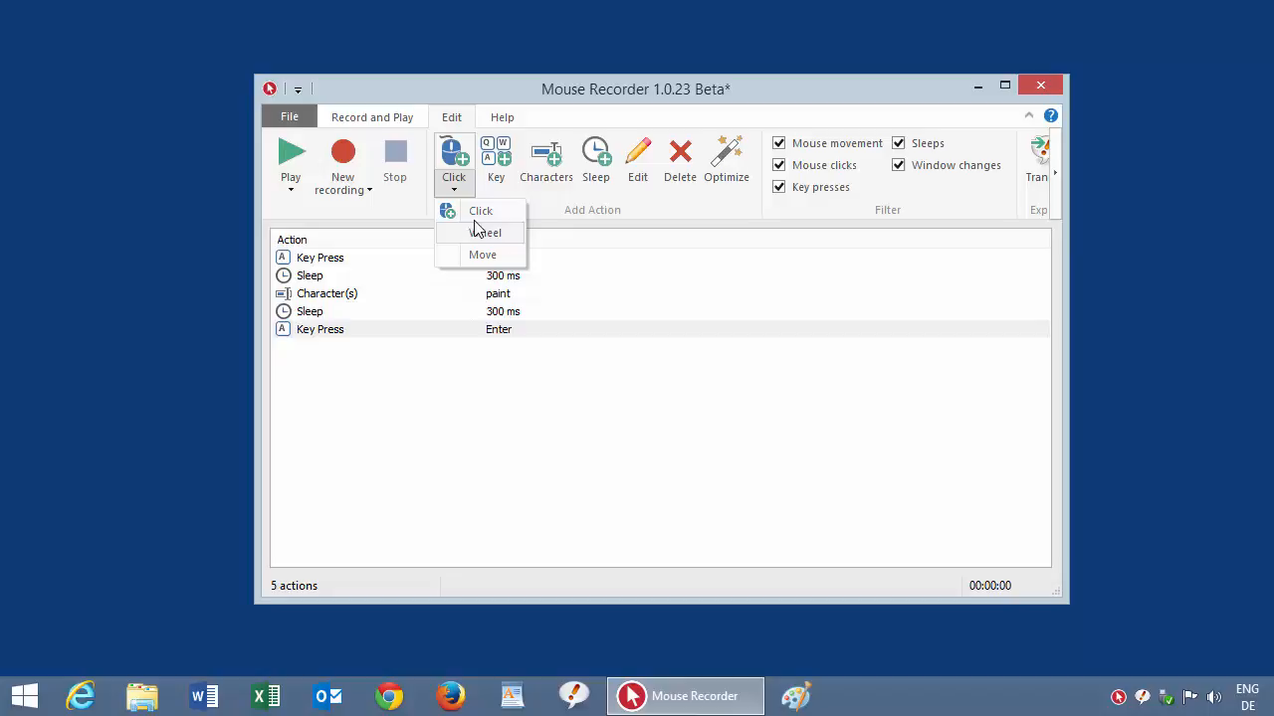
{"action": "left_click", "coordinate": [480, 211]}
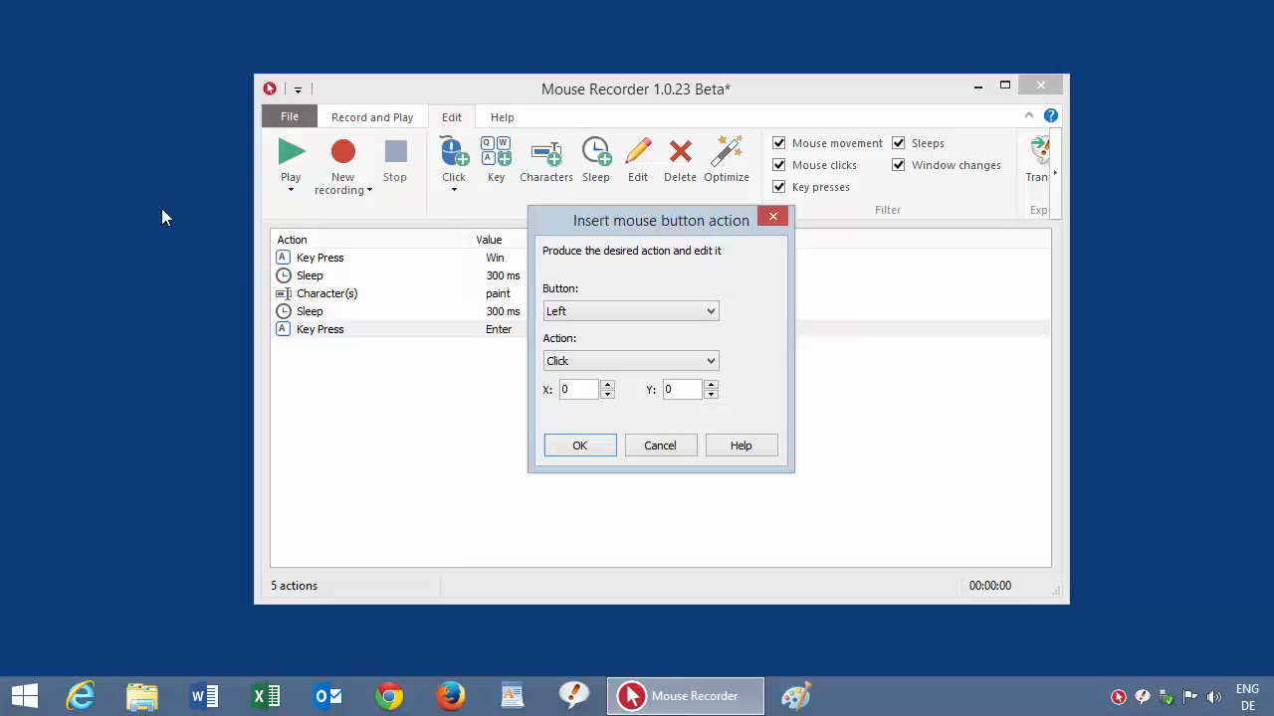